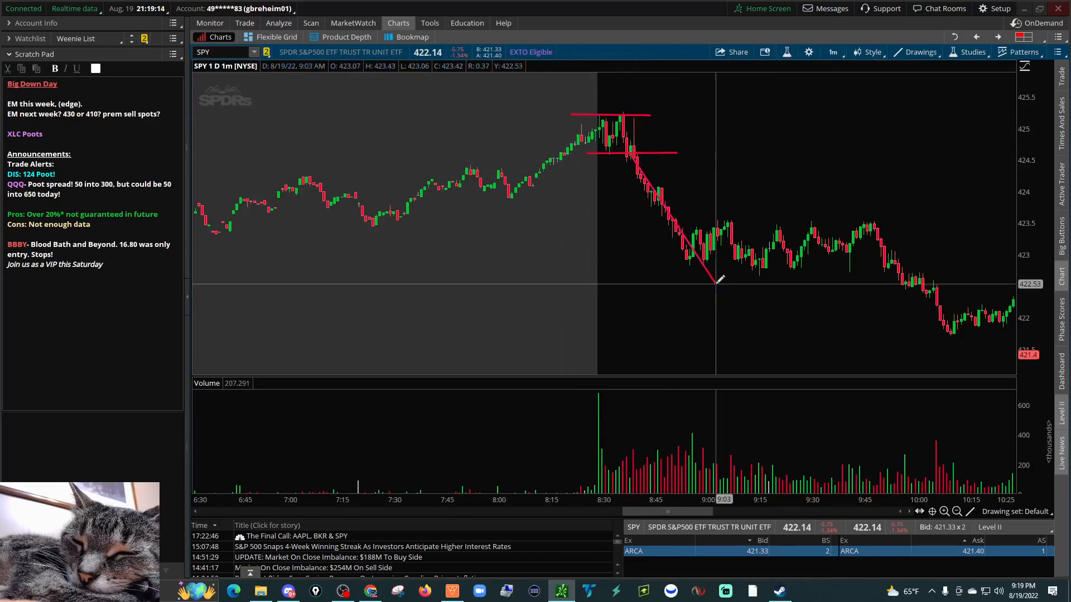
Draw red lines along SPY's morning drop and its descending intraday trend
drag(656, 215, 711, 220)
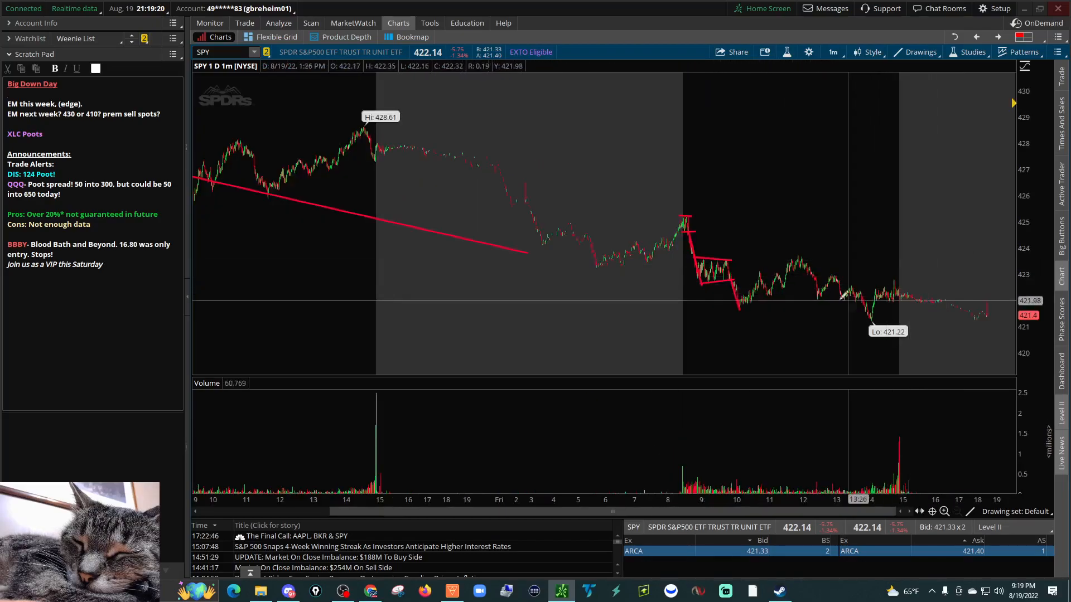
drag(740, 315, 785, 260)
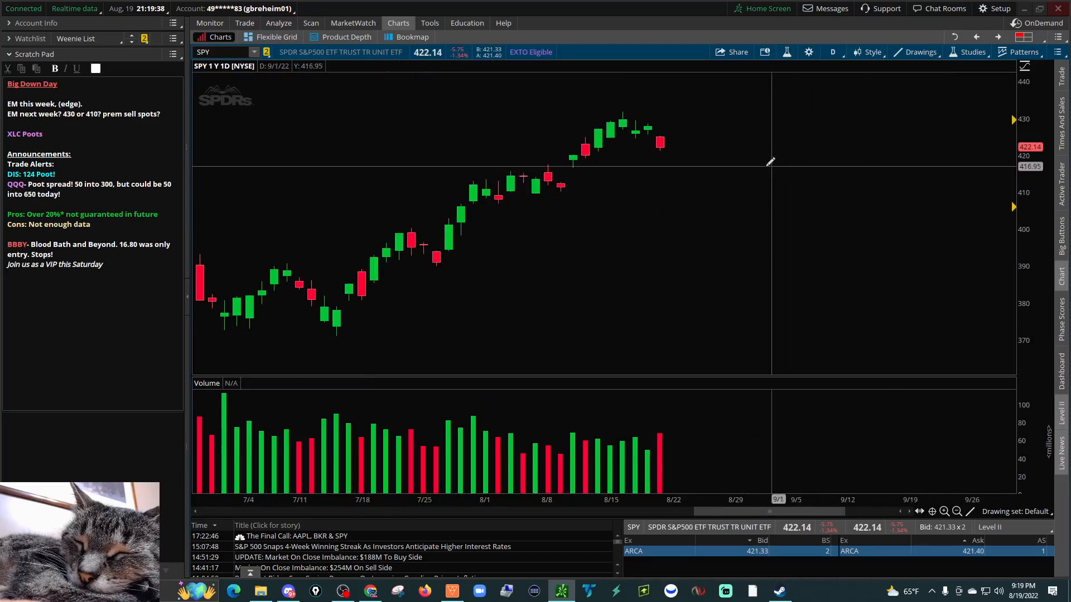
Mark the latest down candle with a red arrow and a price level under the recent highs
drag(576, 141, 676, 158)
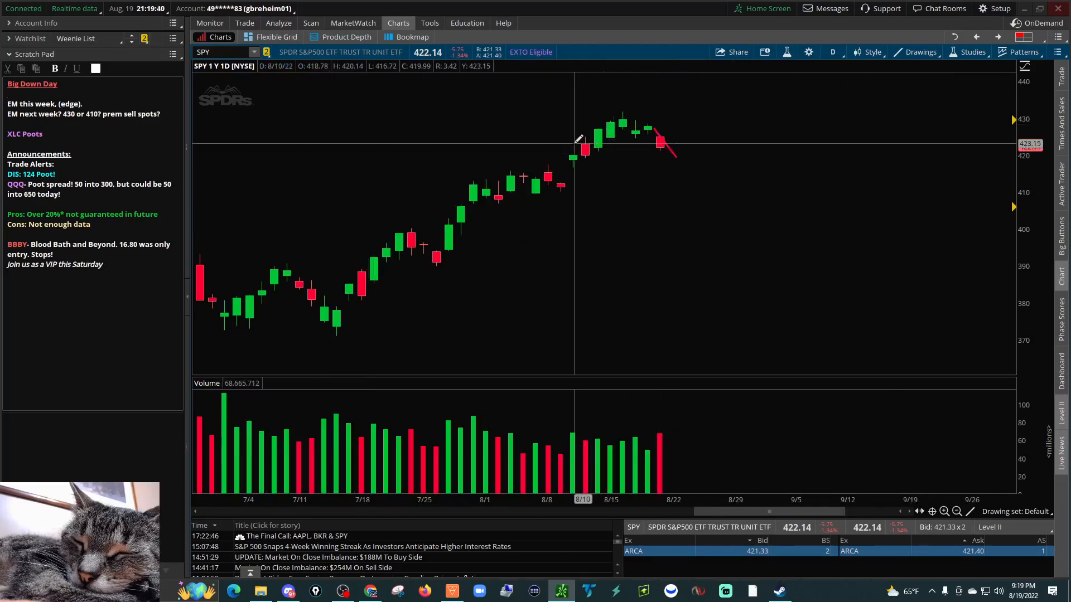
drag(574, 144, 714, 136)
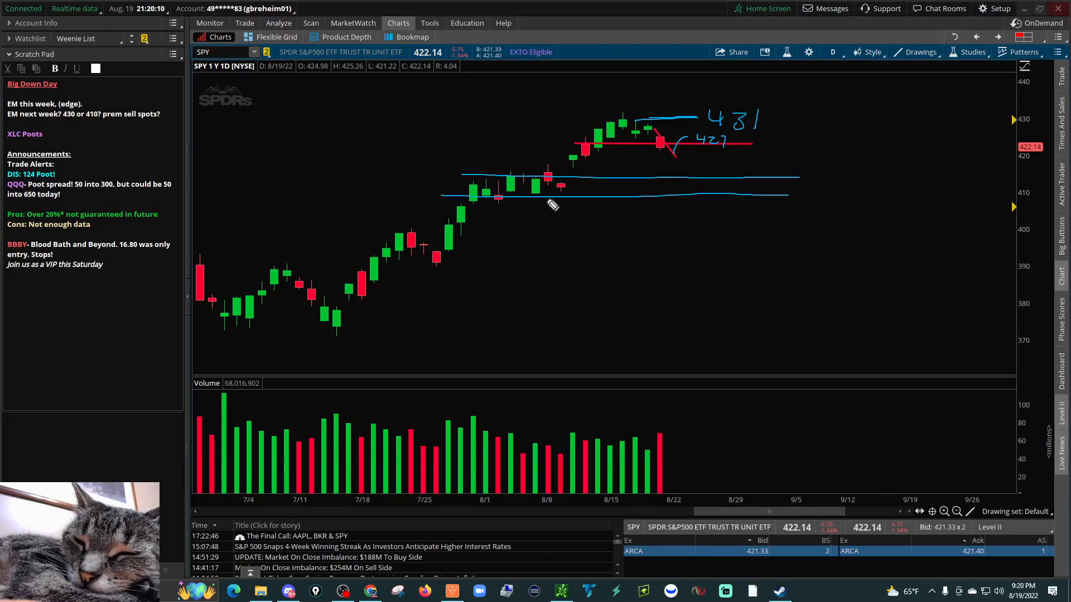
mouse_move(424, 270)
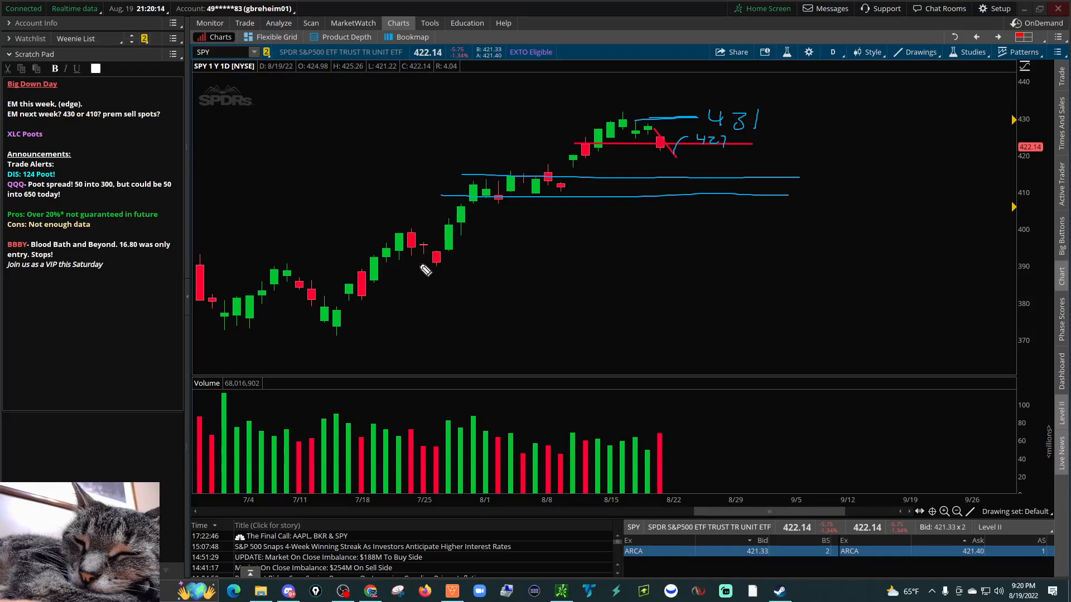
Sketch the late-July rally, circle the 410–415 consolidation and mark red support near 411
drag(427, 270, 470, 178)
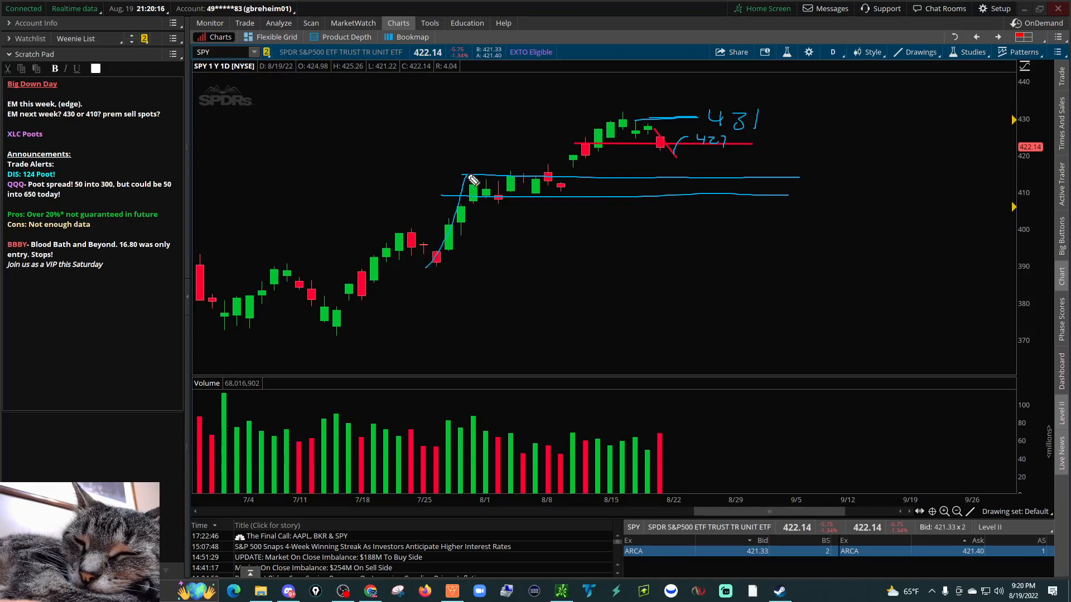
drag(468, 181, 537, 187)
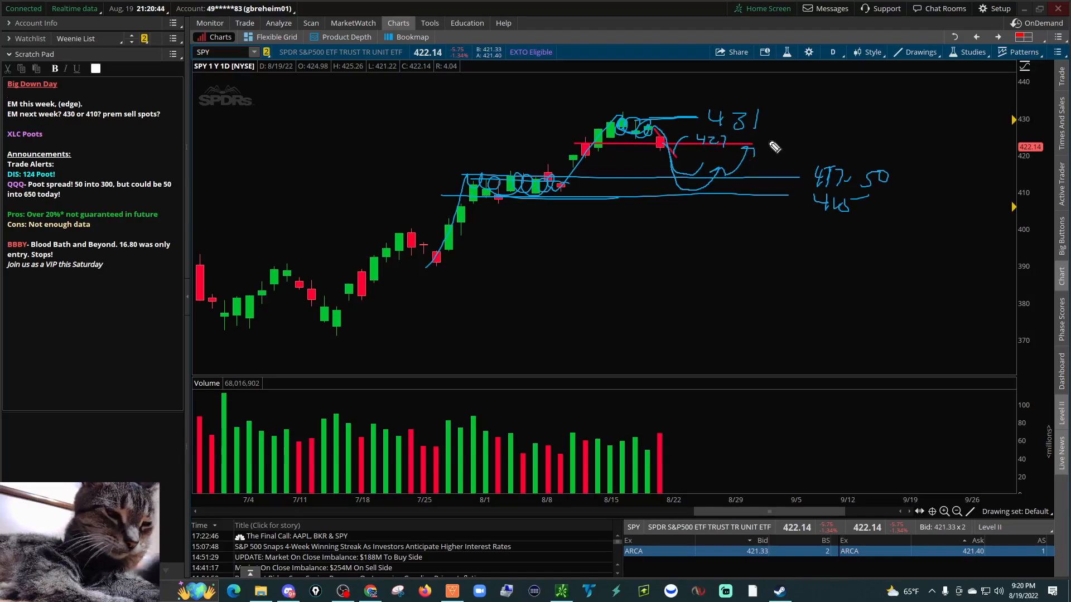
drag(758, 161, 809, 86)
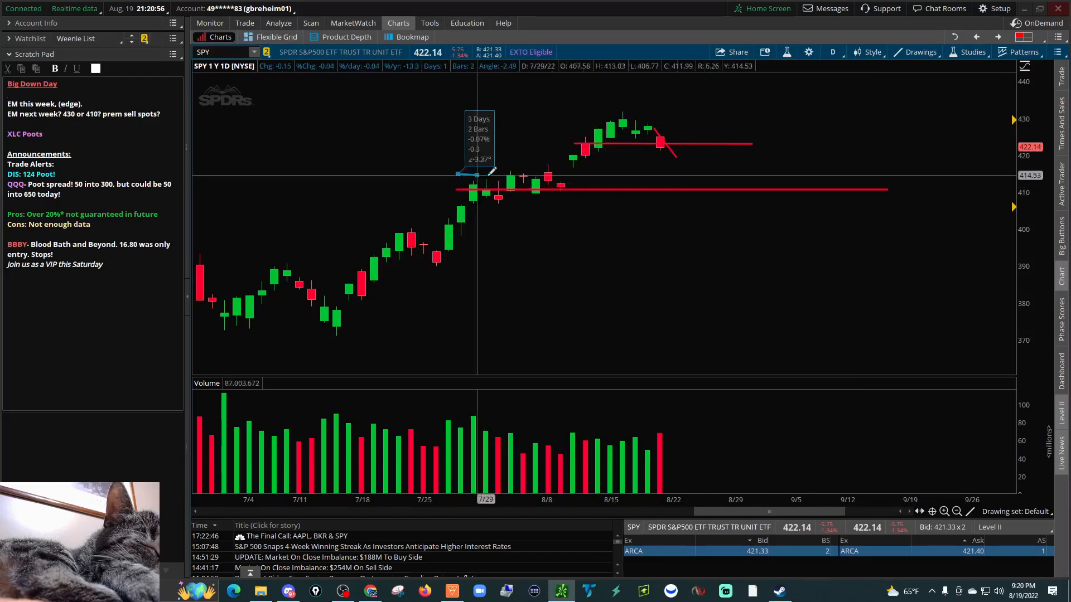
Finish the red SPY level near 416 and load XLC in the chart symbol box
click(244, 22)
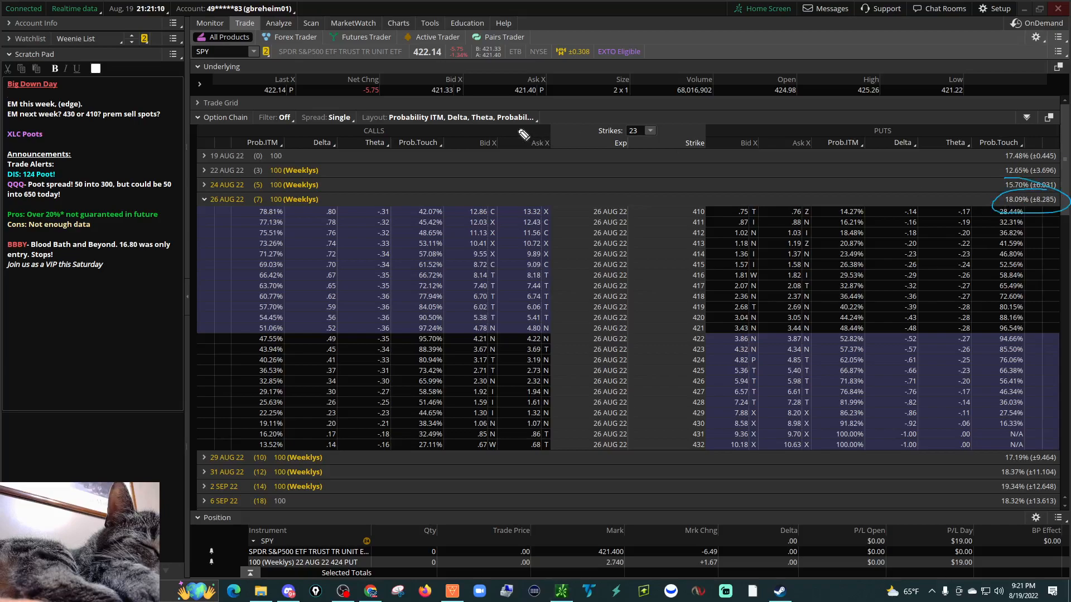
click(397, 22)
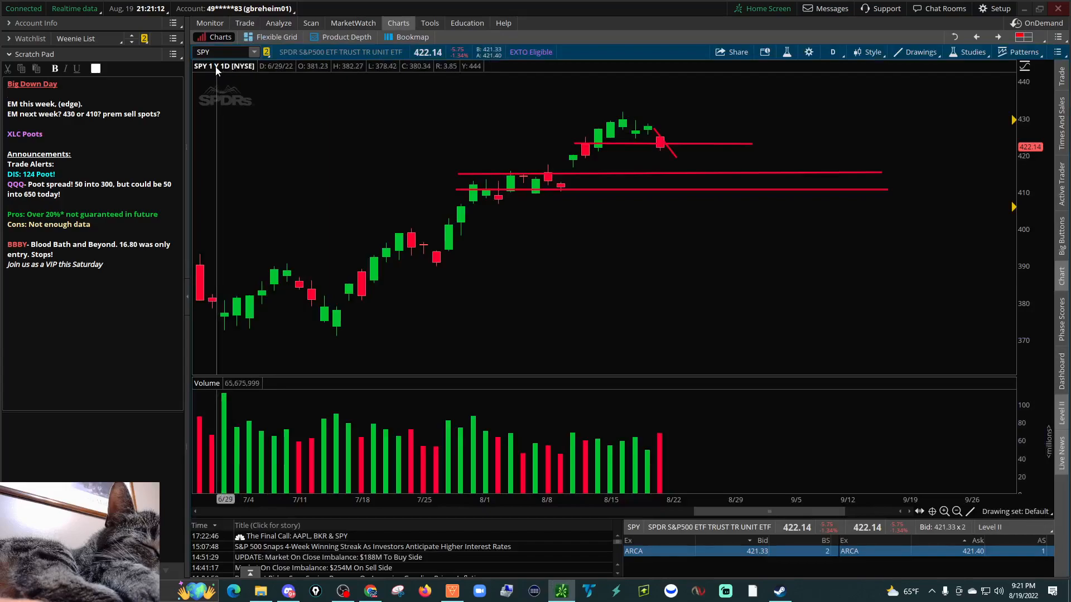
text(XLC)
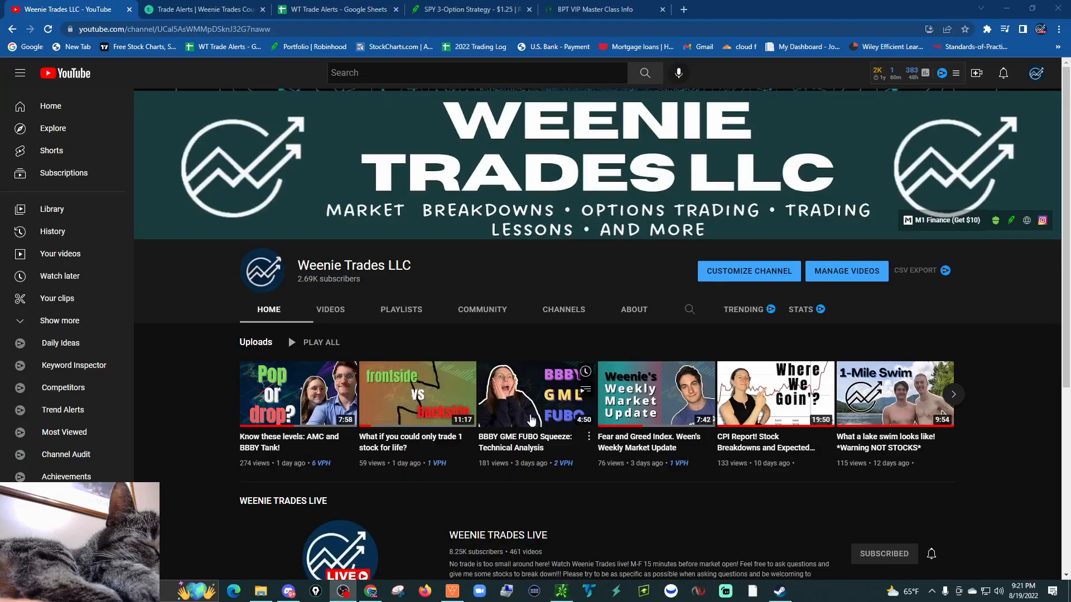
mouse_move(536, 393)
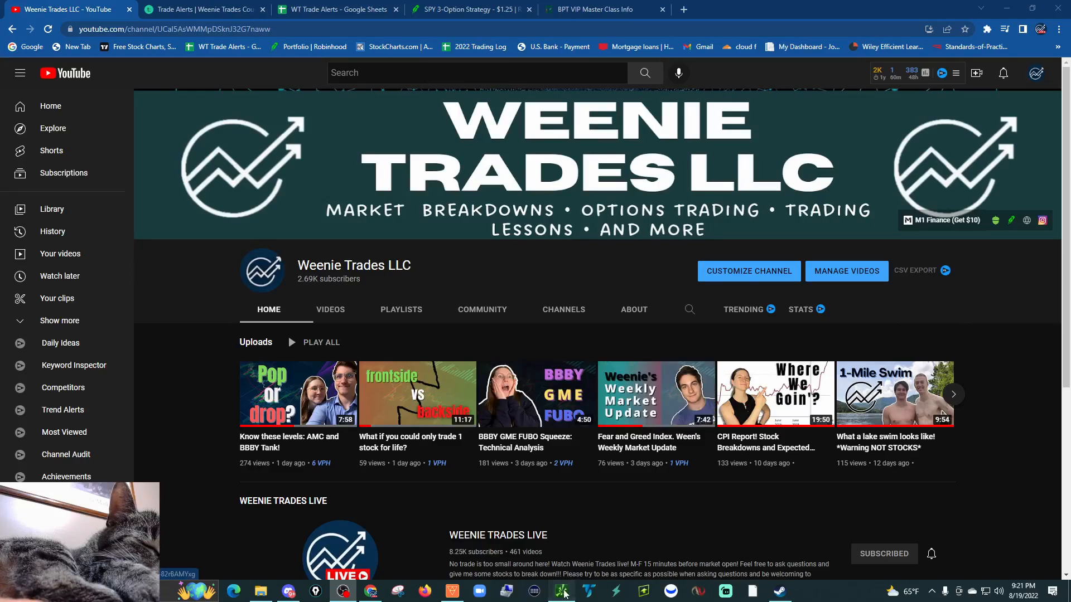
Bring thinkorswim with the XLC one-minute chart back to the front
click(561, 591)
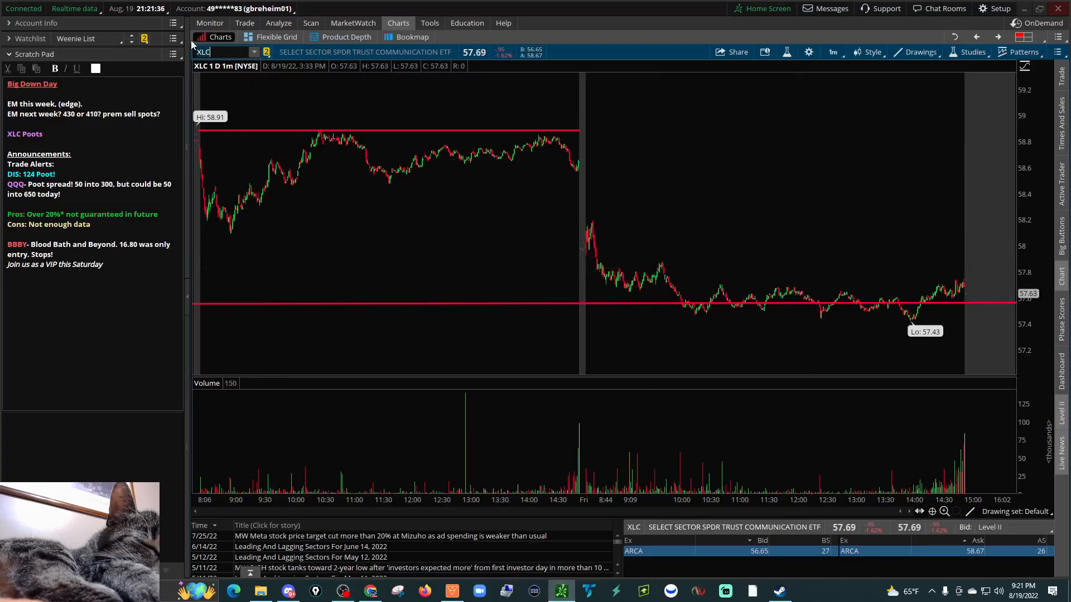
Load SPY on a daily chart, remove all drawings and draw a red resistance line near 430
text(SPY)
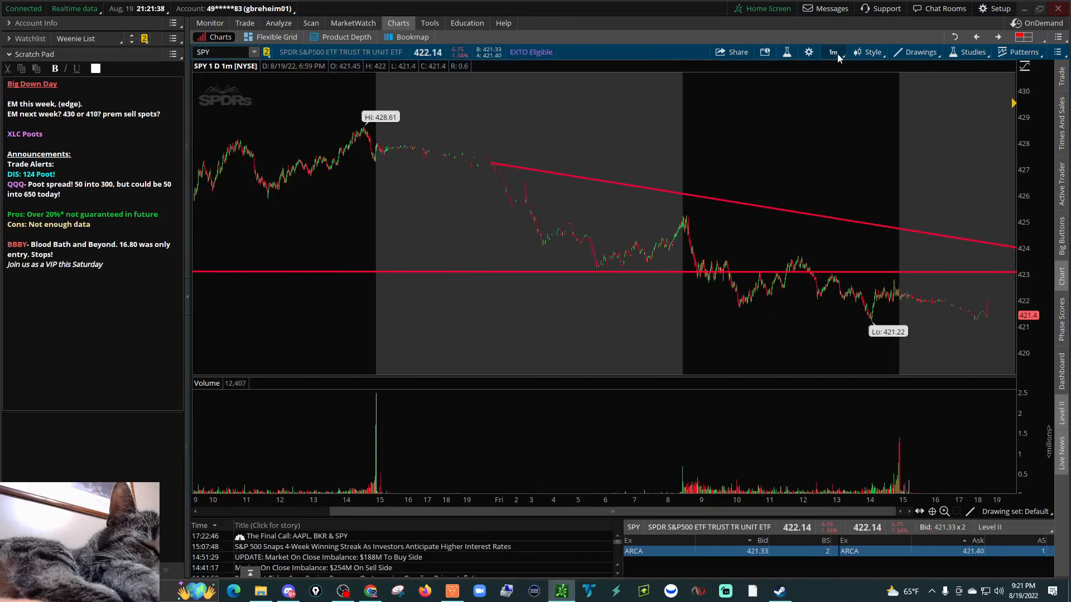
click(832, 52)
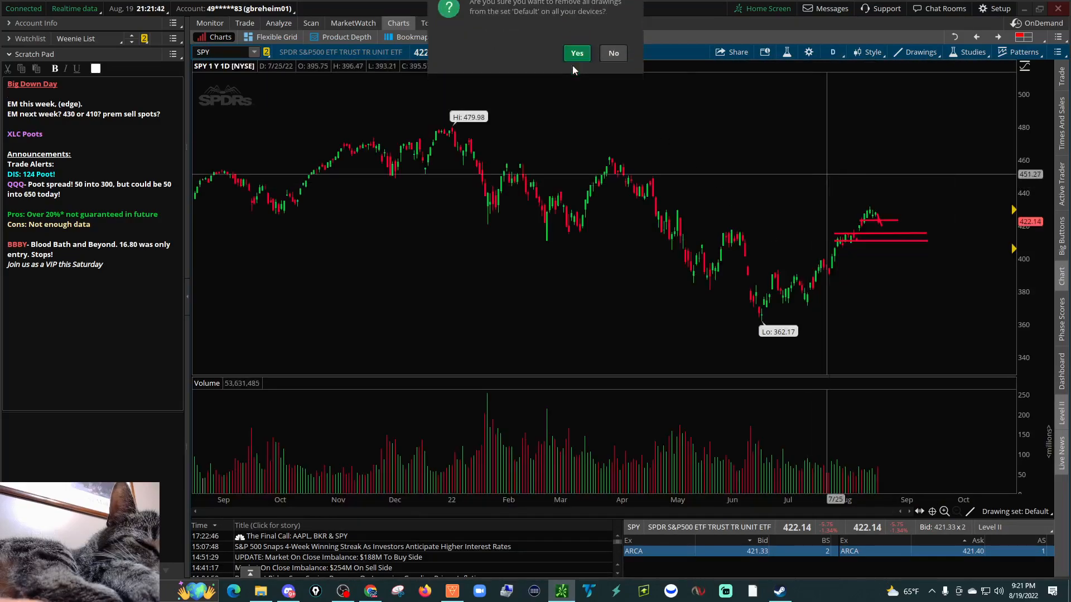
click(576, 54)
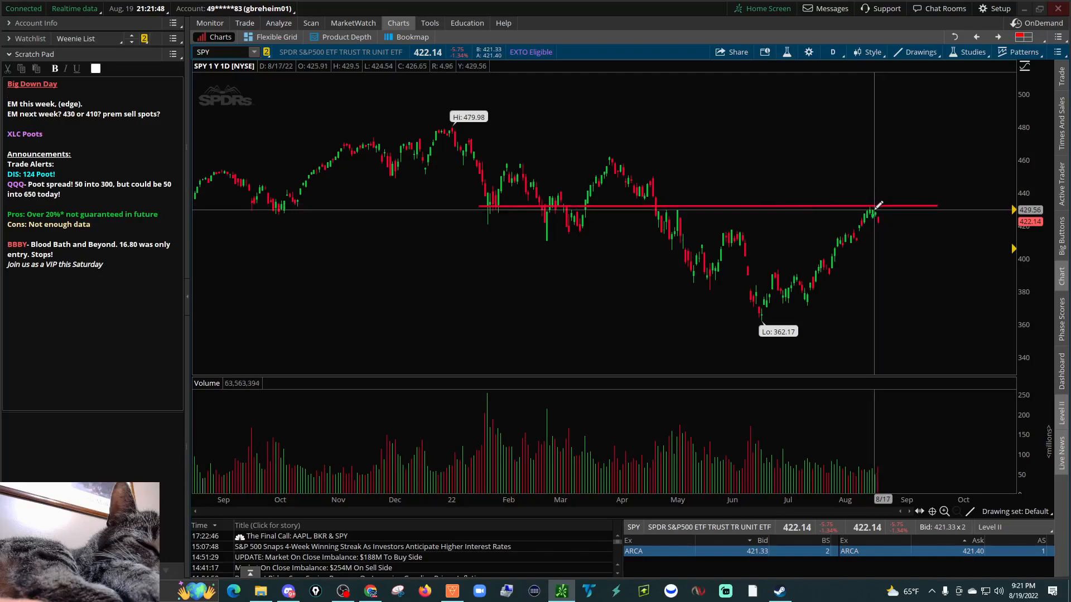
drag(877, 213, 888, 164)
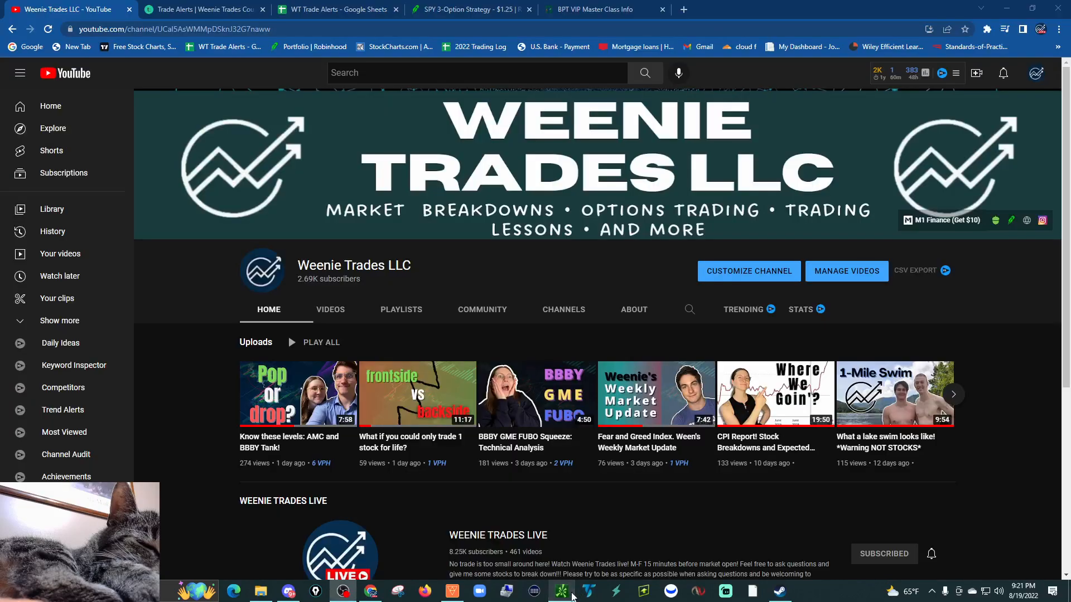
mouse_move(399, 393)
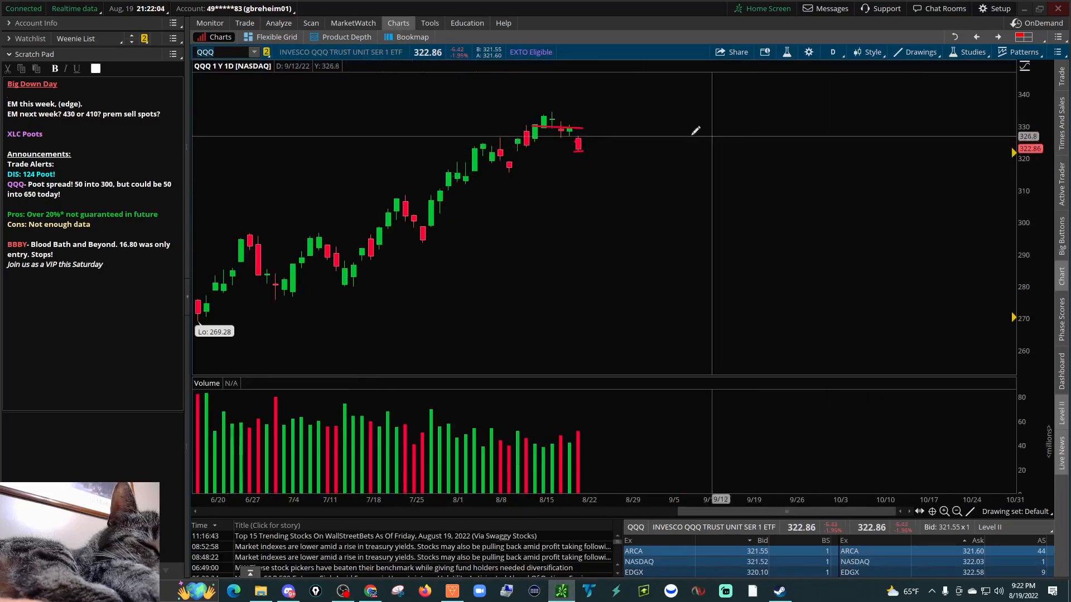
Check the QQQ option chain, then return to its five-day chart with red levels
click(244, 22)
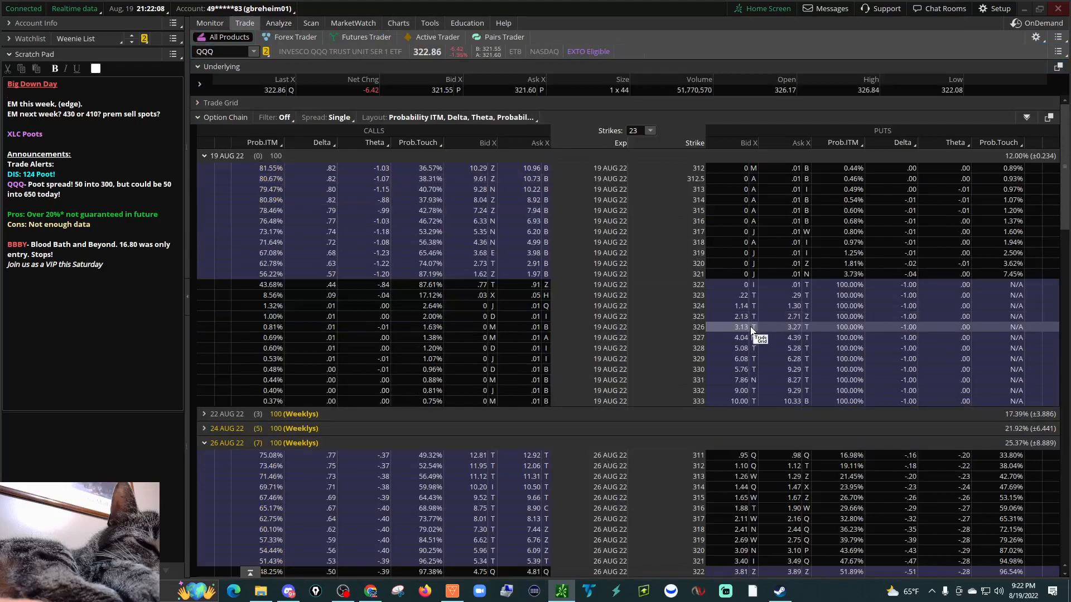
mouse_move(751, 337)
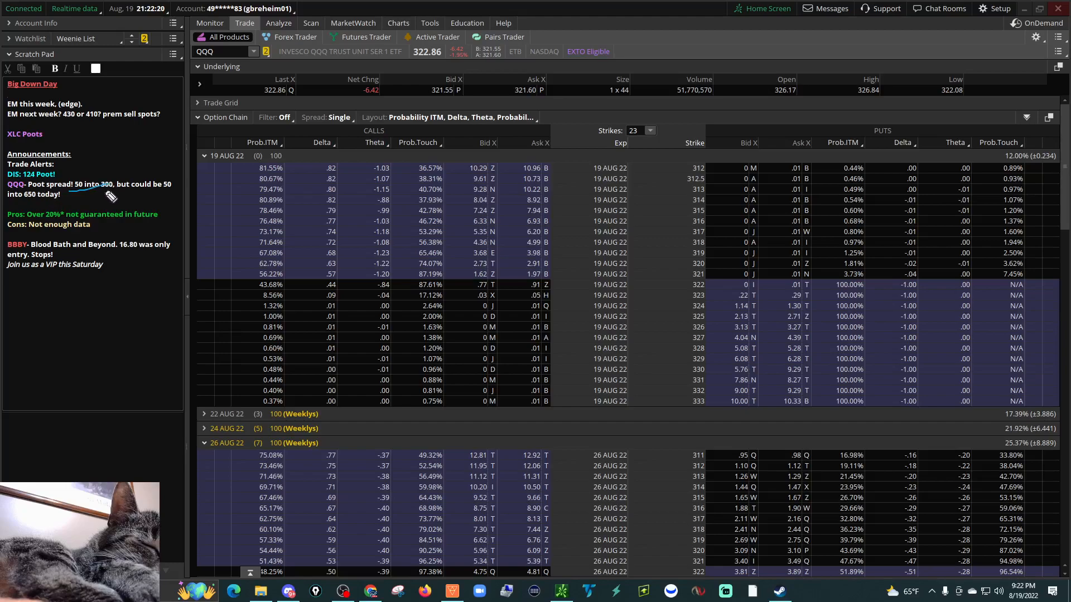
click(397, 22)
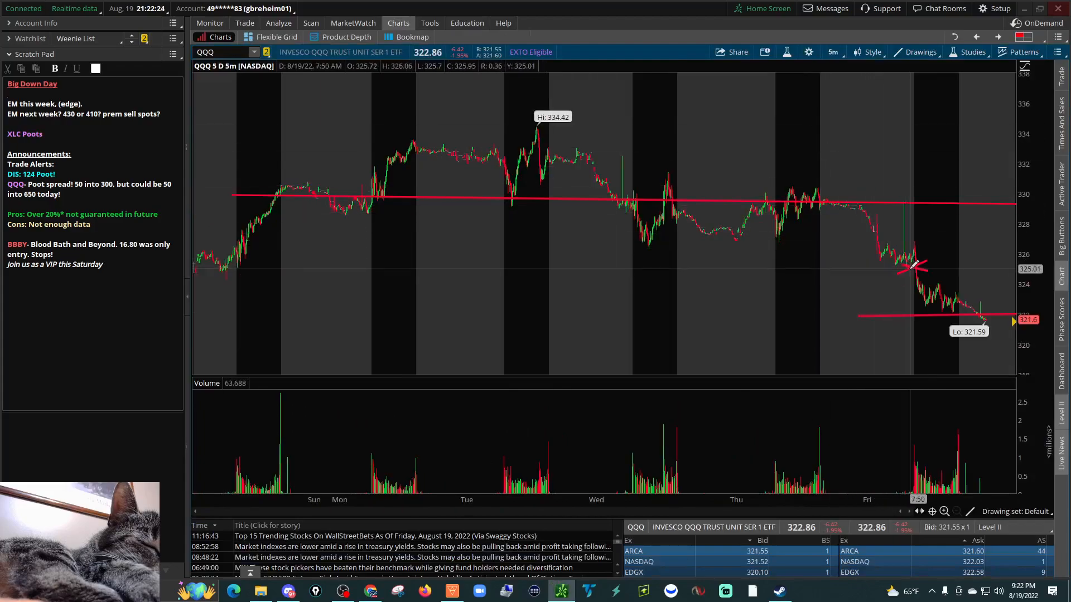
mouse_move(915, 262)
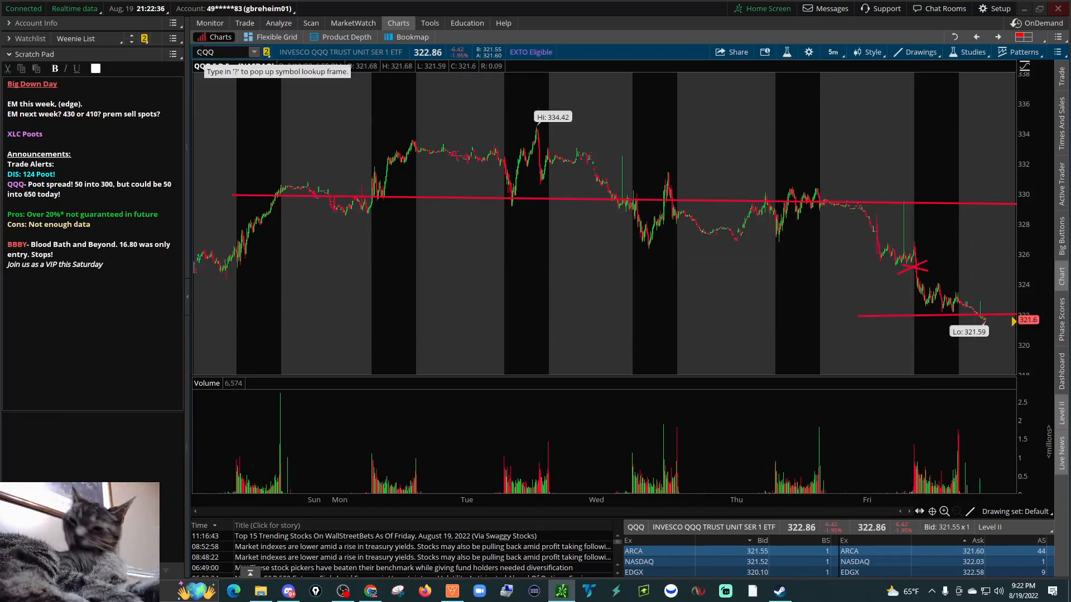
Leave the QQQ chart's symbol box and switch toward the YouTube channel window
click(244, 22)
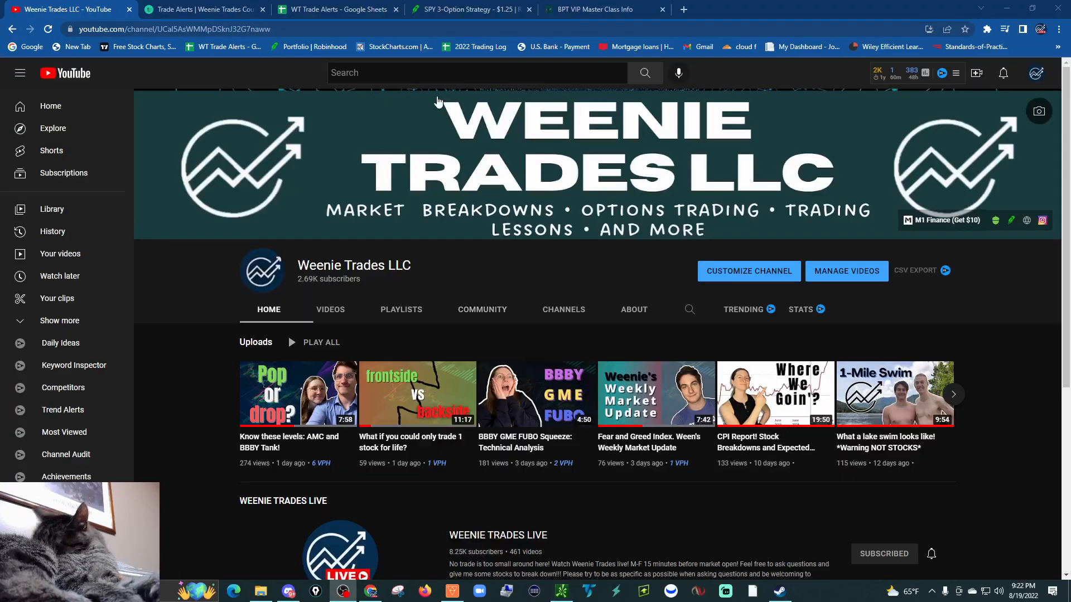
mouse_move(469, 9)
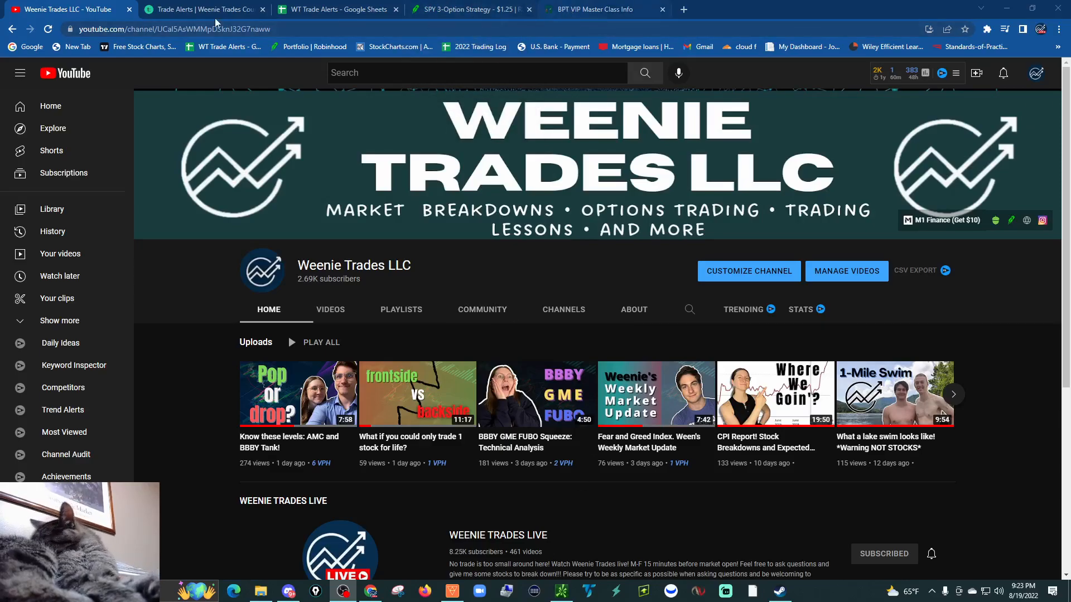
Switch to the 'Trade Alerts | Weenie Trades Course' browser tab
click(203, 9)
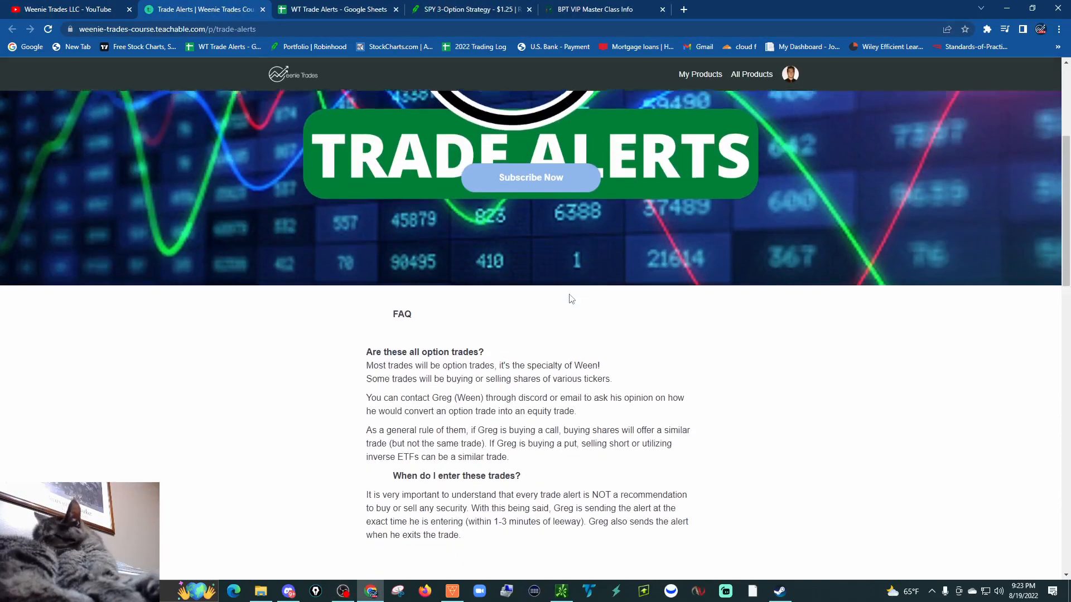
Scroll through the trade-alerts FAQ down to the $100/month subscription plan
scroll(down, 3)
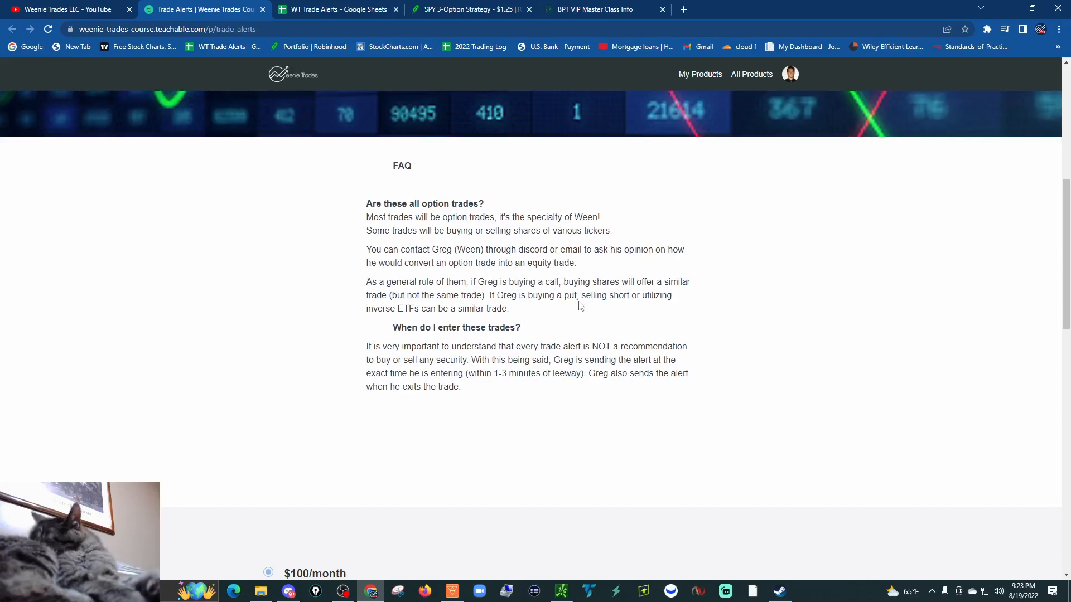
scroll(down, 3)
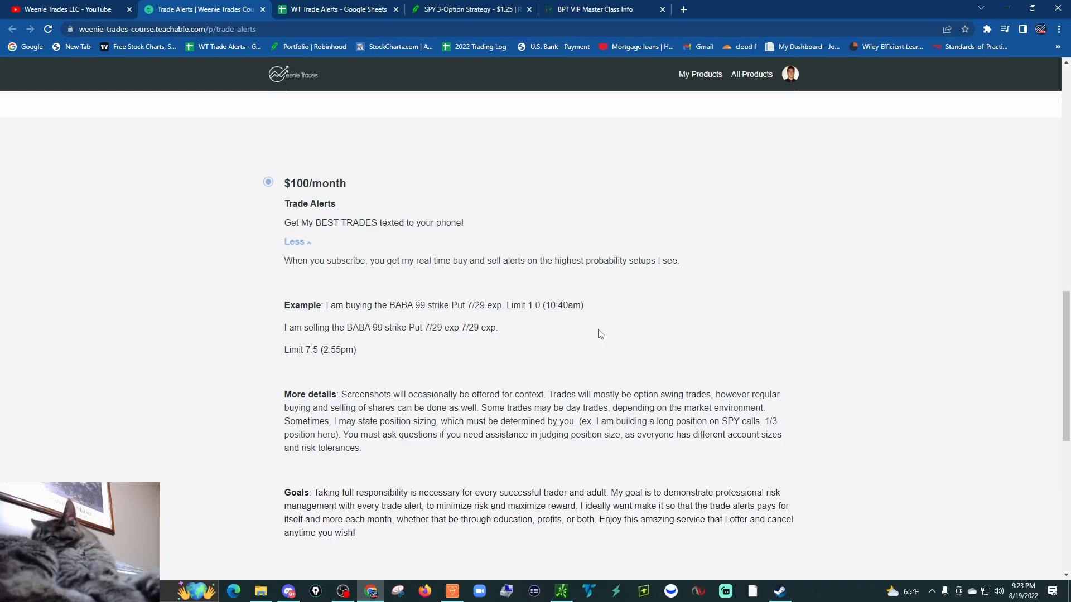
scroll(down, 3)
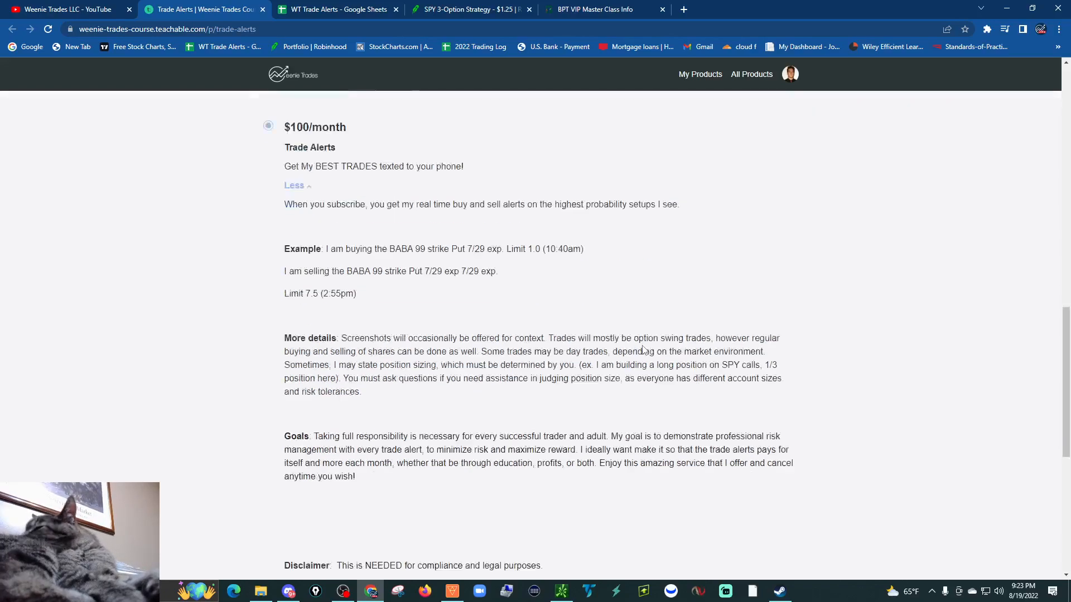
scroll(down, 3)
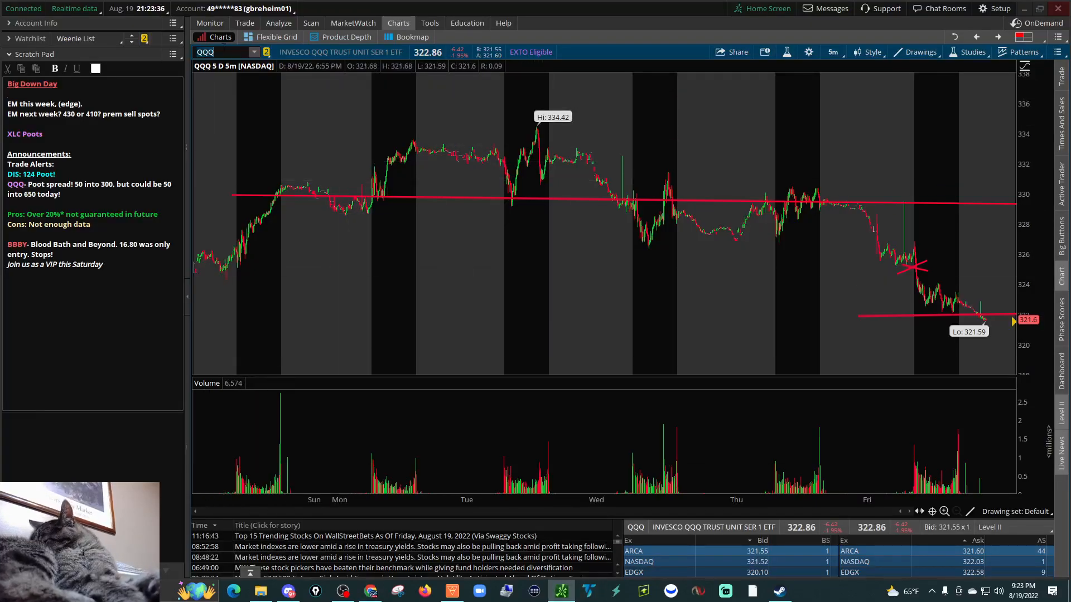
Load DIS, mark Thursday's price range, and bring up its option chain for the 26 Aug 22 weeklies
text(DIS)
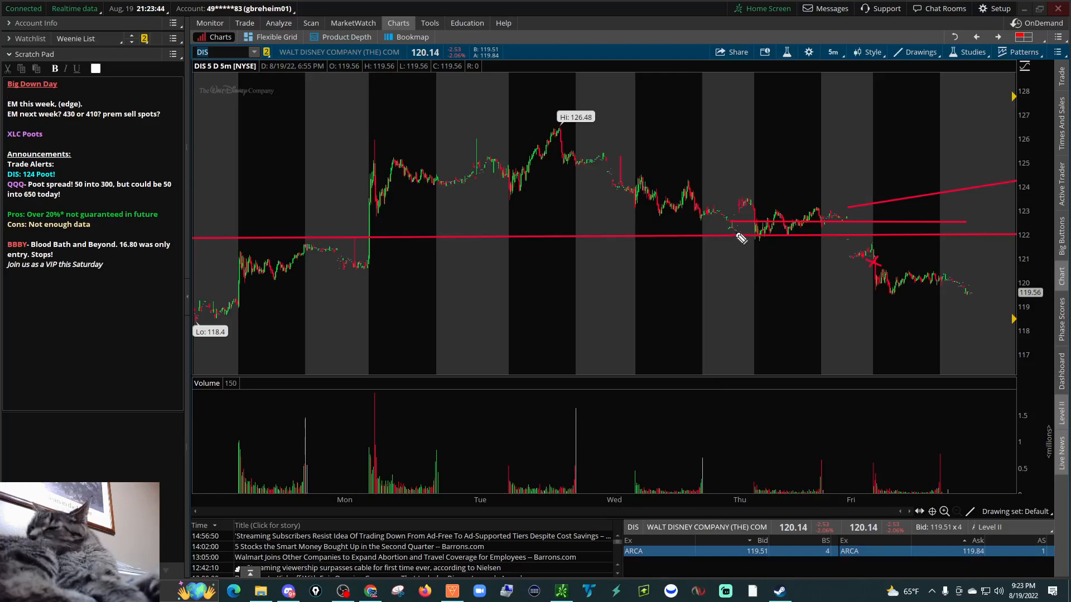
drag(734, 228, 853, 222)
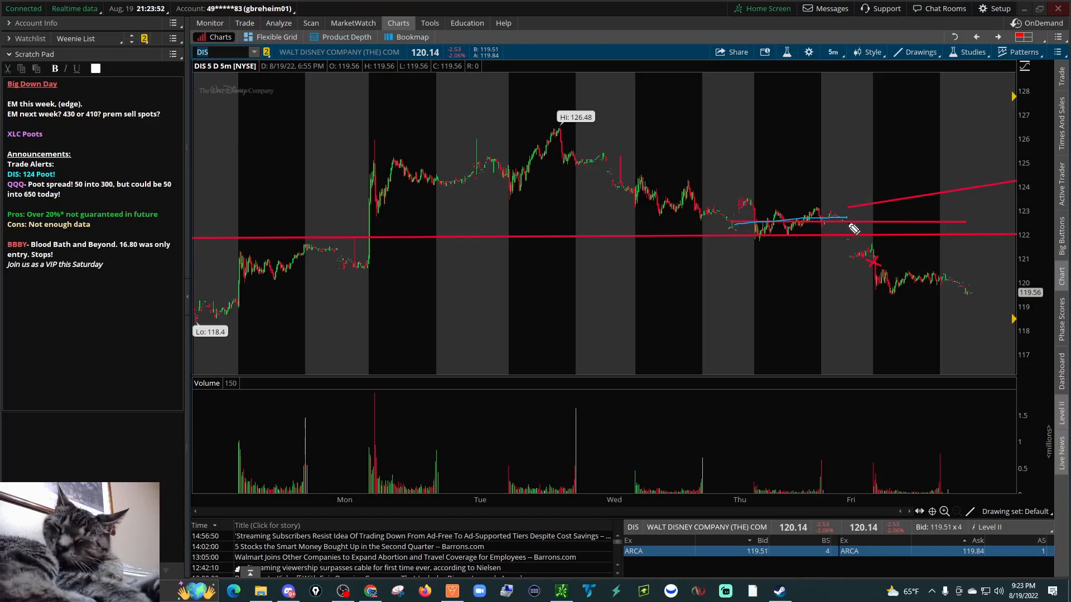
mouse_move(863, 227)
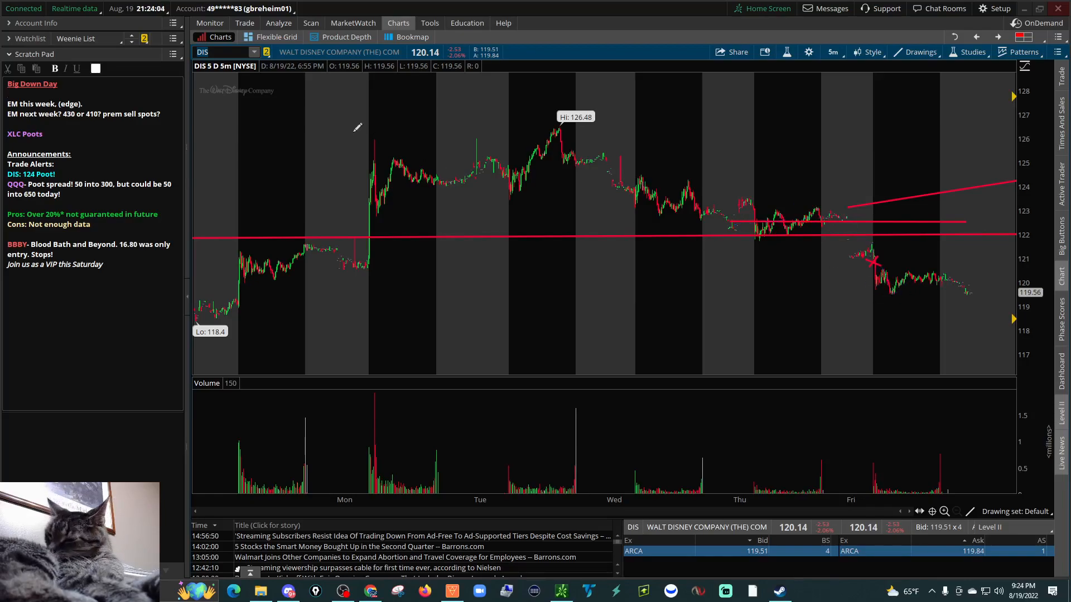
click(243, 22)
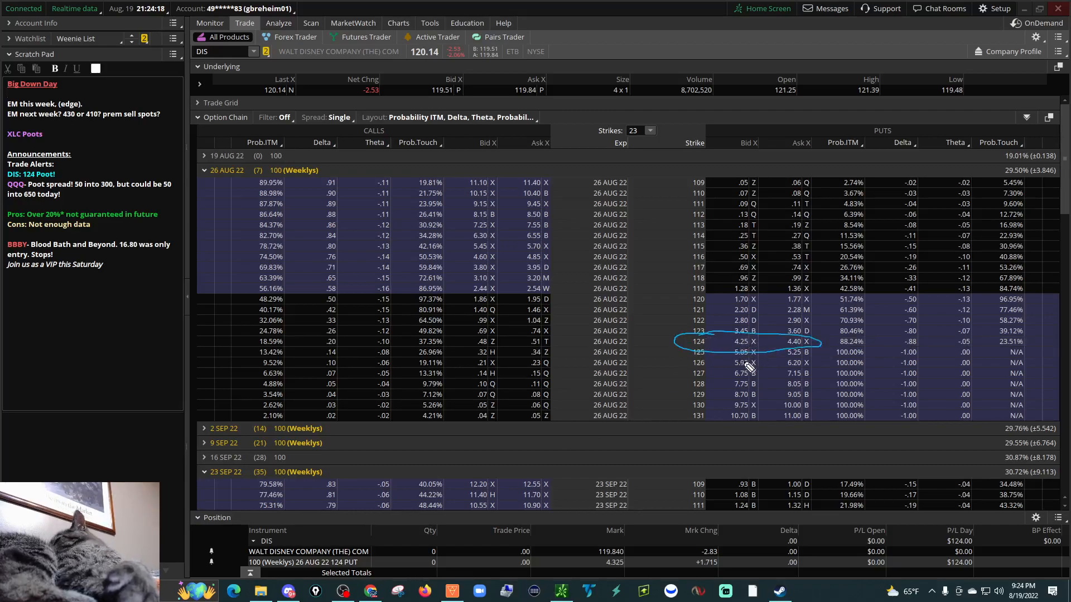
Return to the DIS five-day price chart and annotate it
click(398, 23)
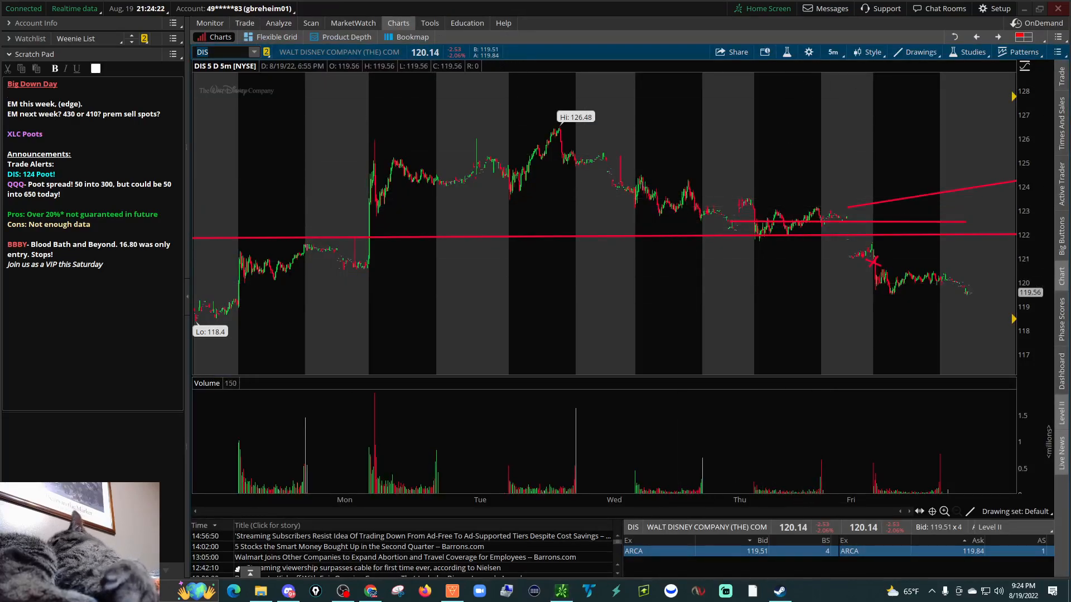
drag(331, 212, 393, 140)
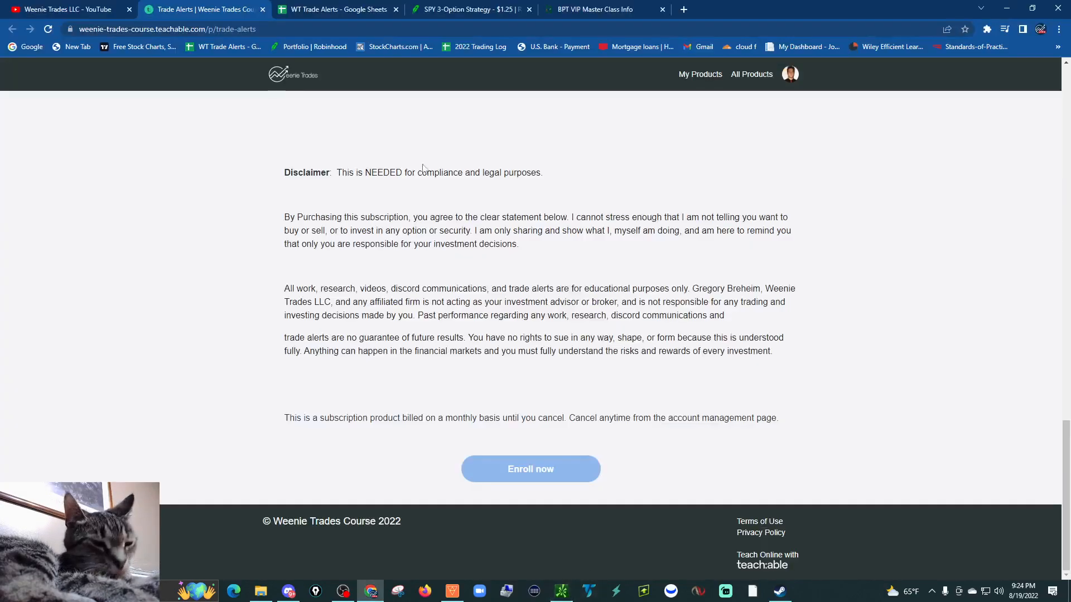
Switch to the WT Trade Alerts results spreadsheet tab
click(334, 9)
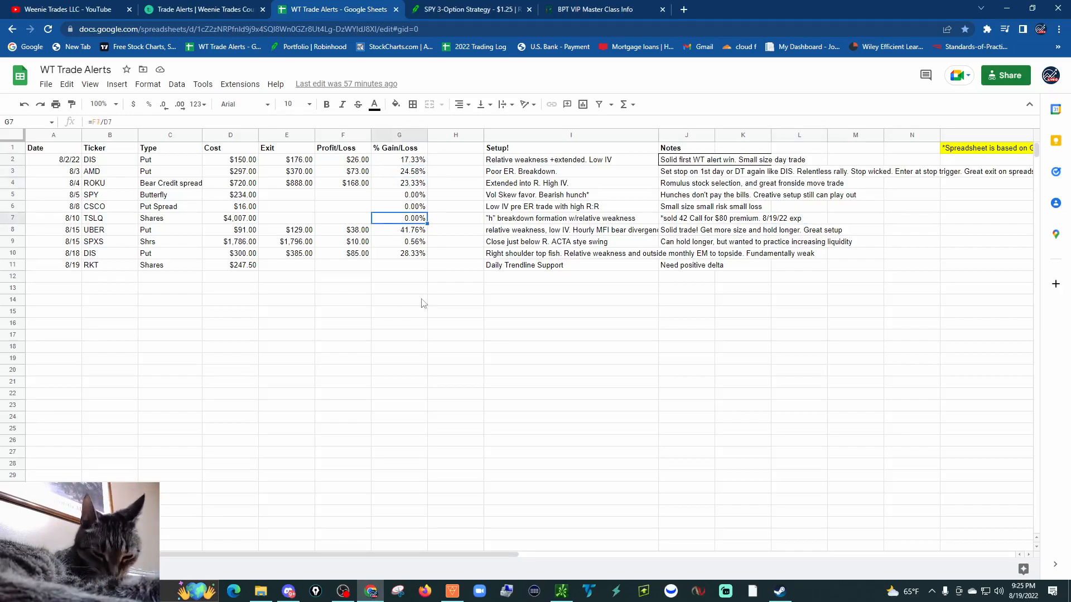
Switch to the Robinhood SPY 3-Option Strategy position page
click(470, 10)
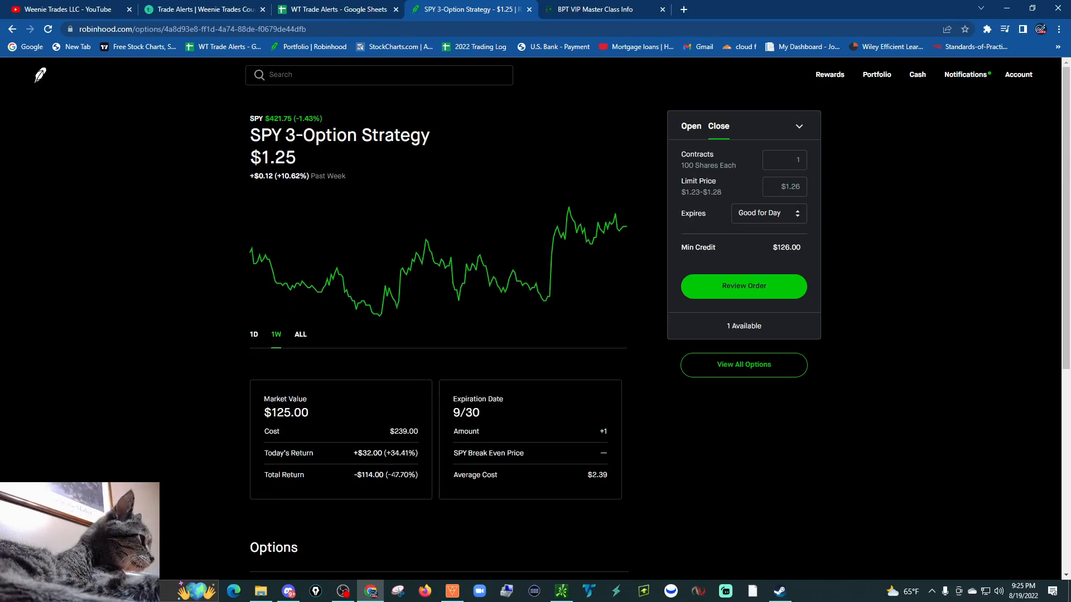
Circle the bought 390 put and sold 373 puts, then return to the WT Trade Alerts spreadsheet
scroll(down, 3)
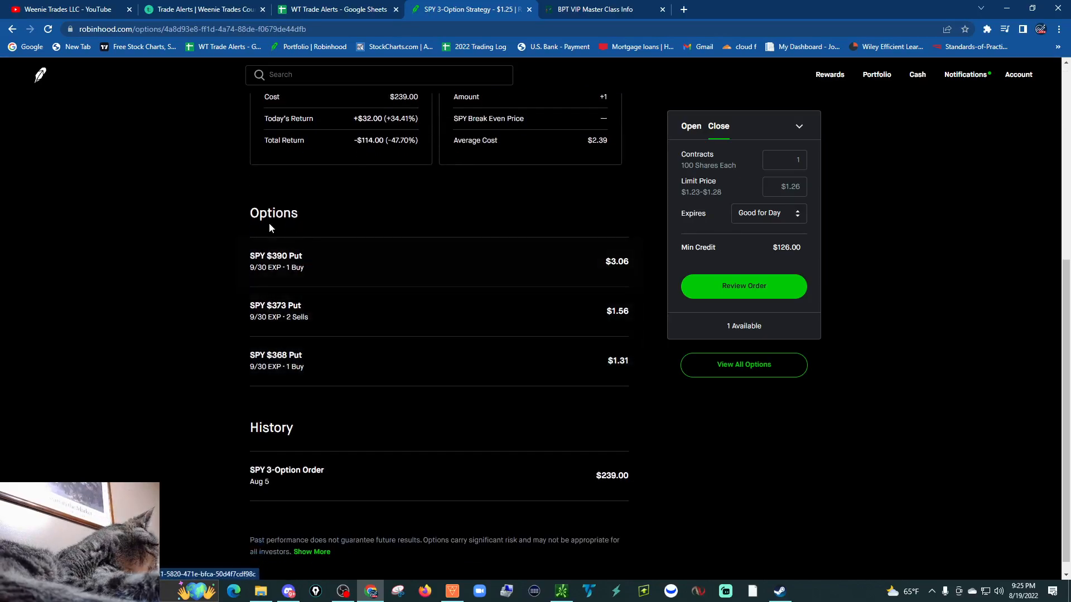
mouse_move(291, 279)
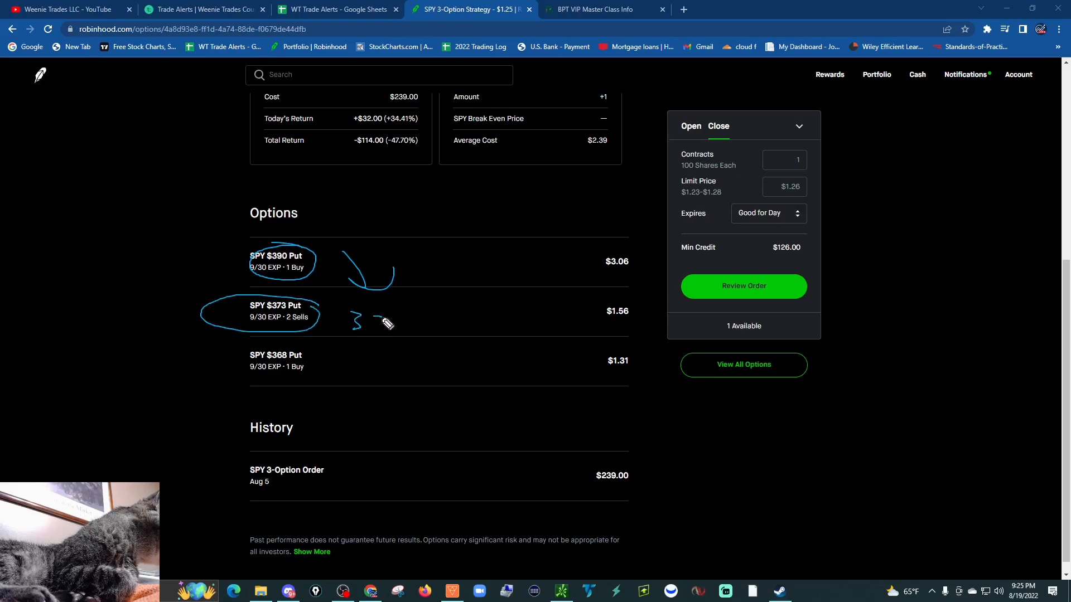
drag(386, 322, 403, 366)
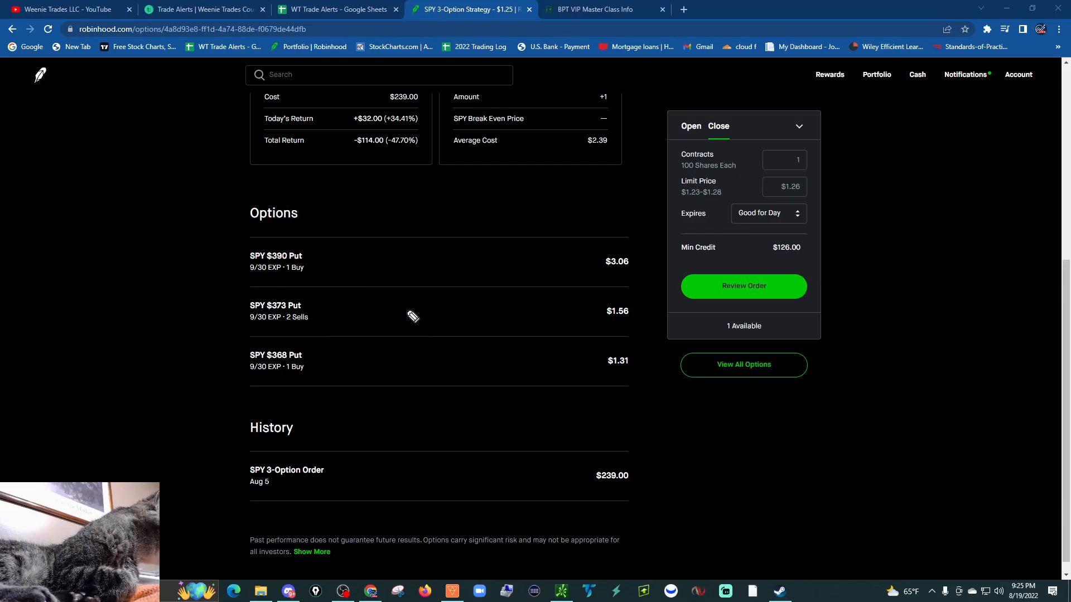
mouse_move(413, 309)
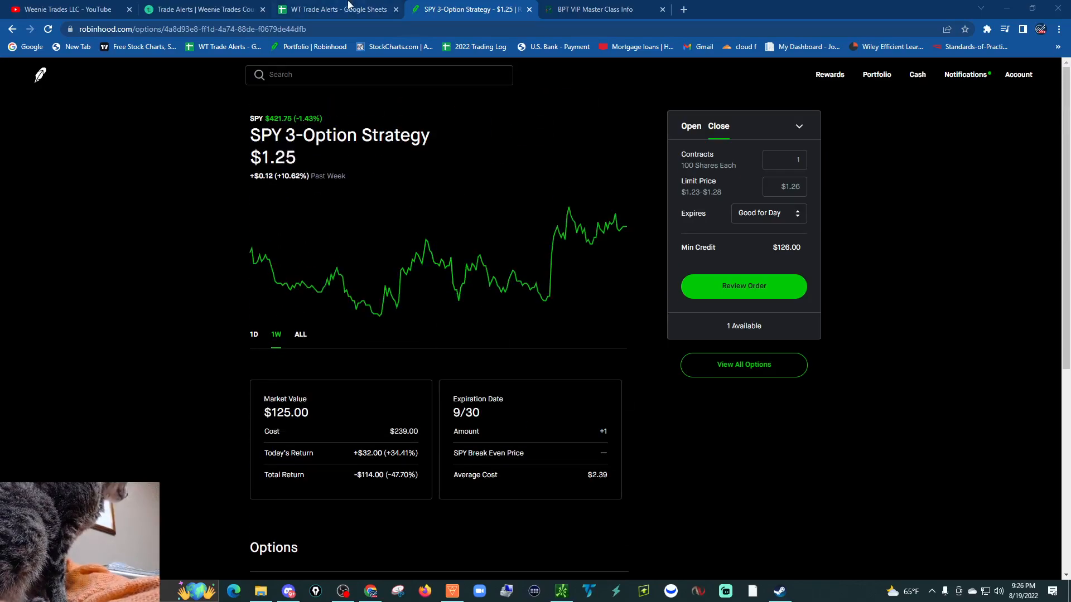
click(334, 9)
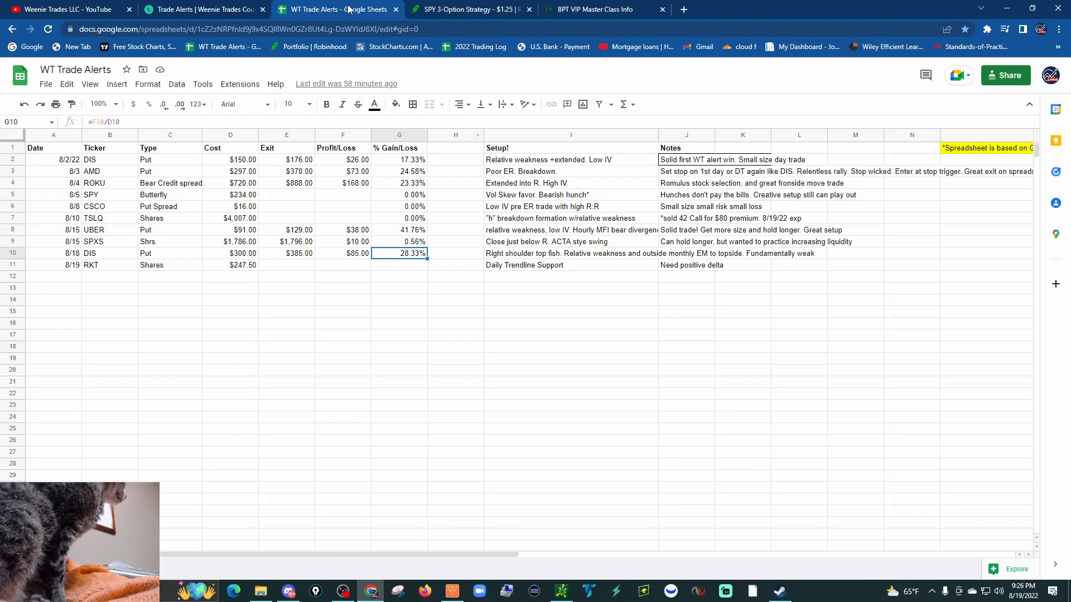
mouse_move(604, 282)
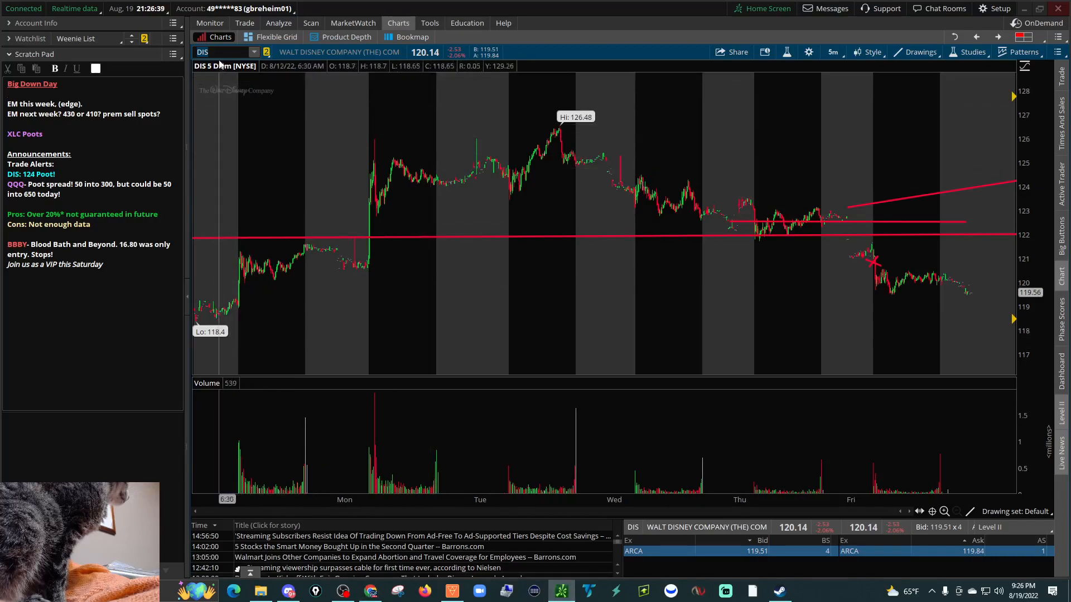
Load BBBY and switch it to a one-year daily chart
text(BBB)
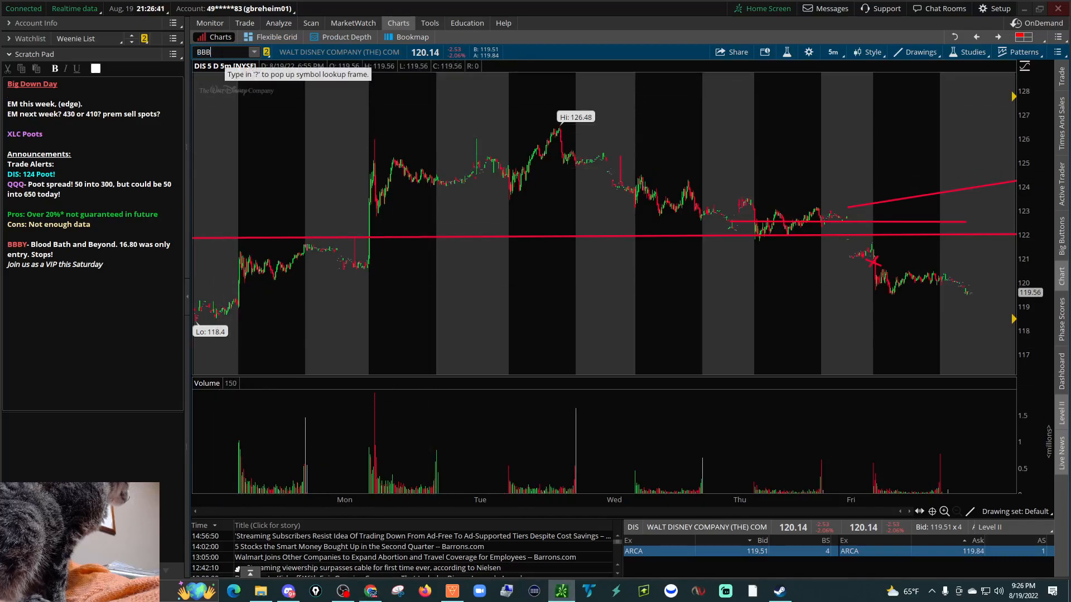
text(BBBT)
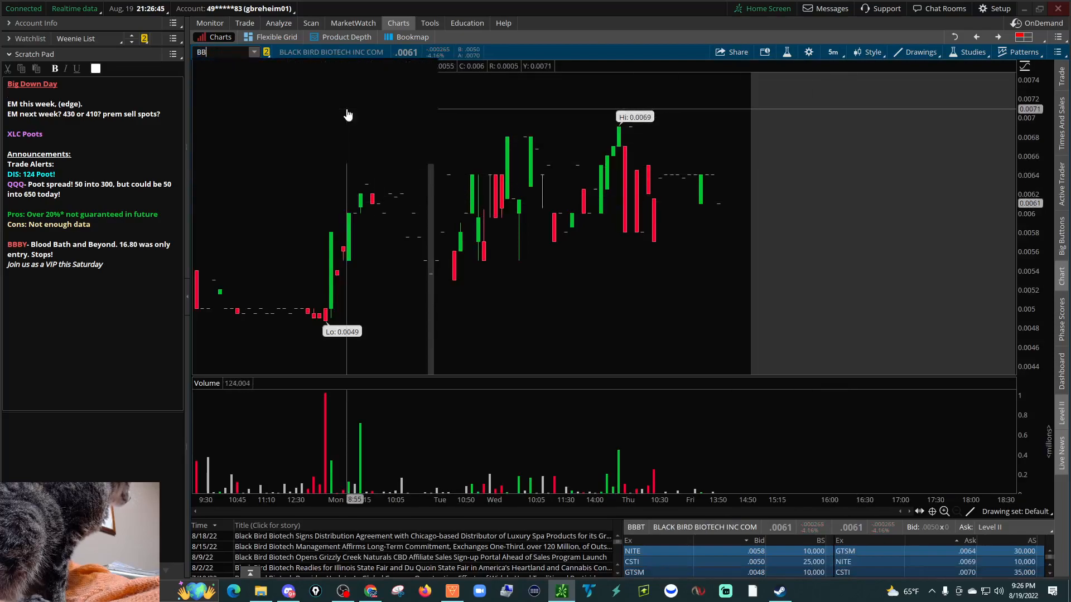
text(BY)
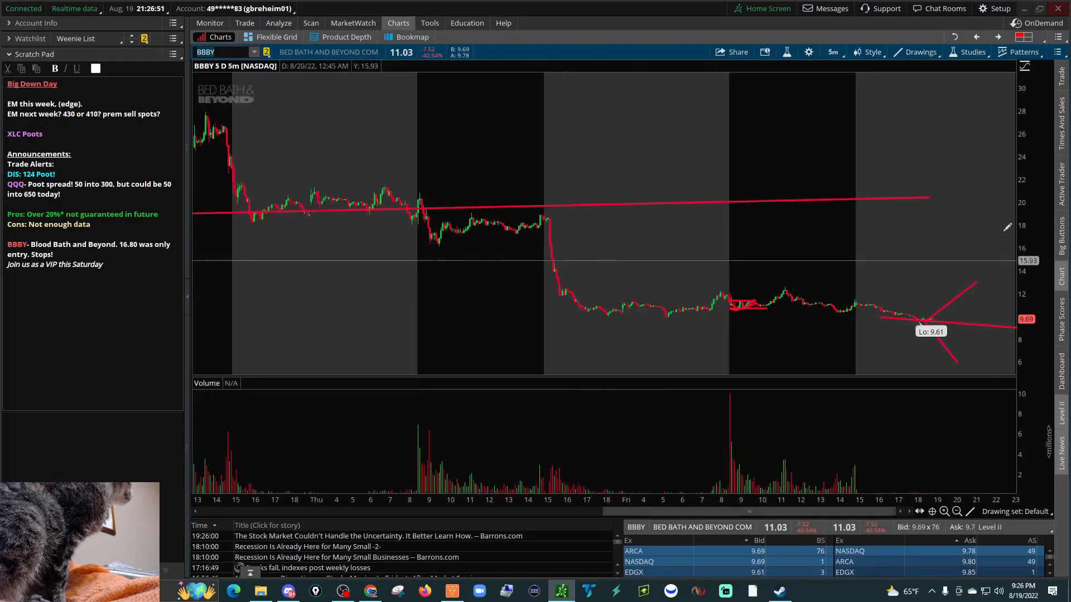
click(832, 52)
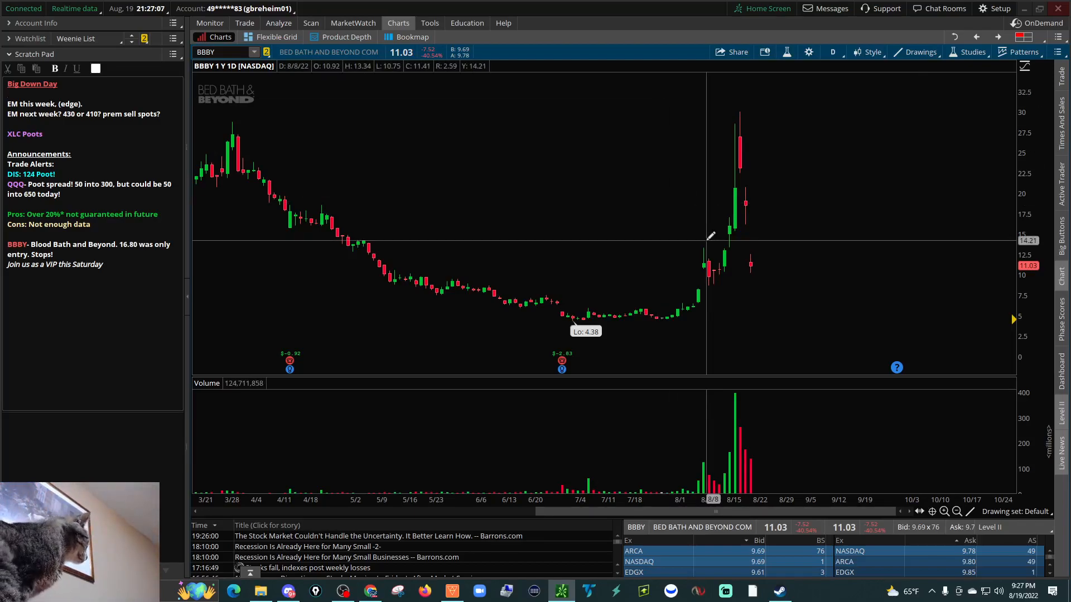
mouse_move(744, 206)
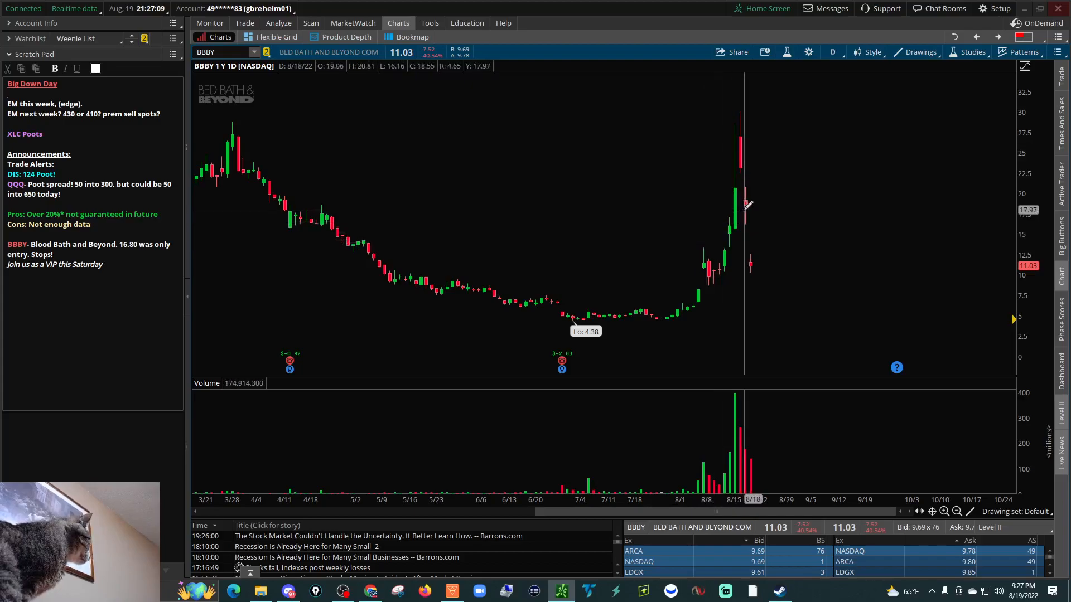
mouse_move(744, 205)
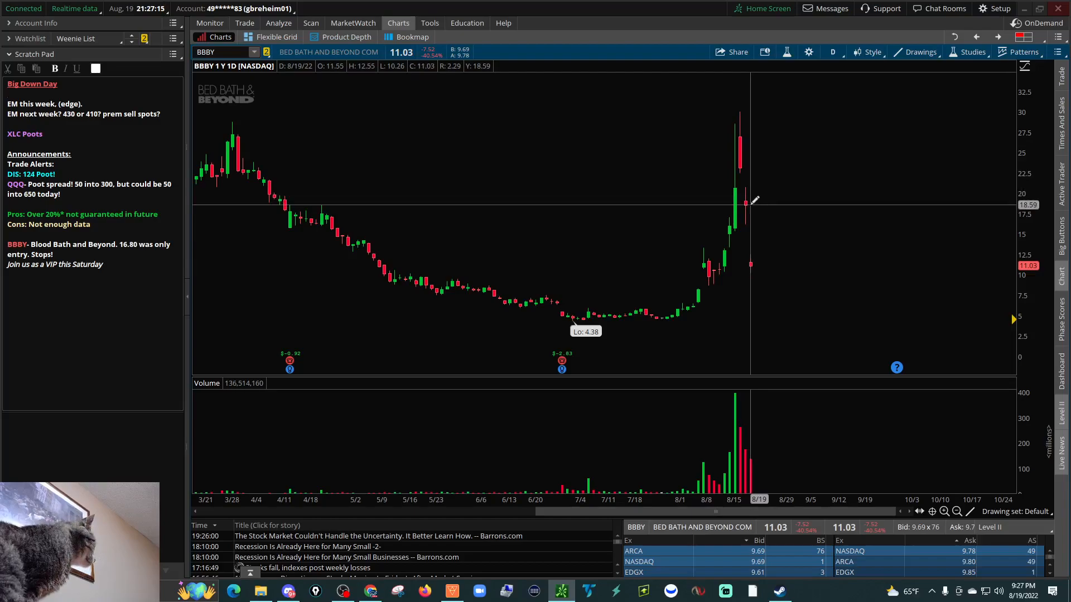
mouse_move(452, 470)
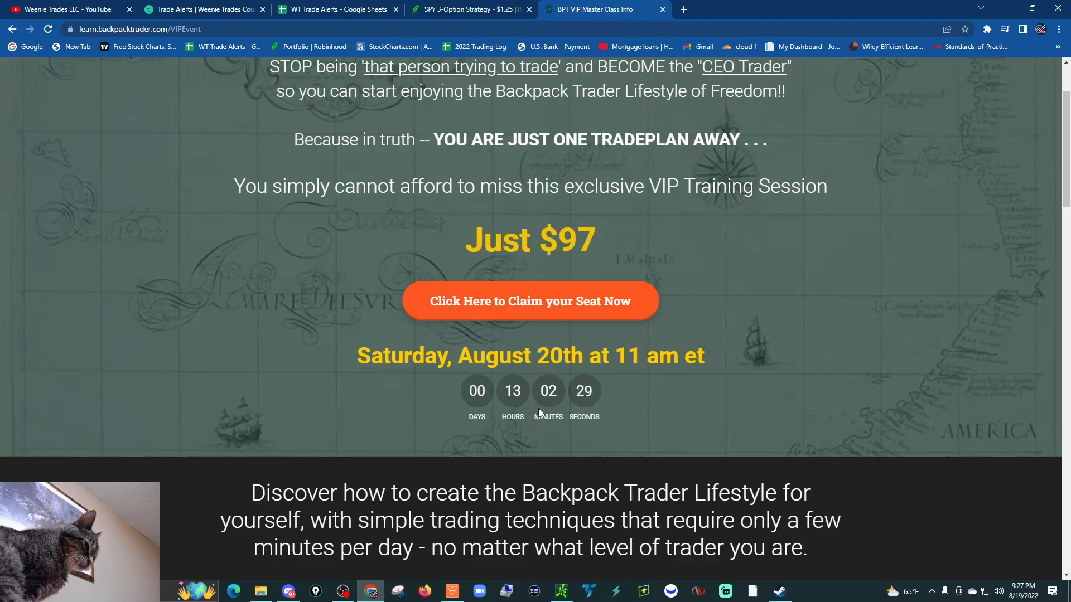
scroll(up, 3)
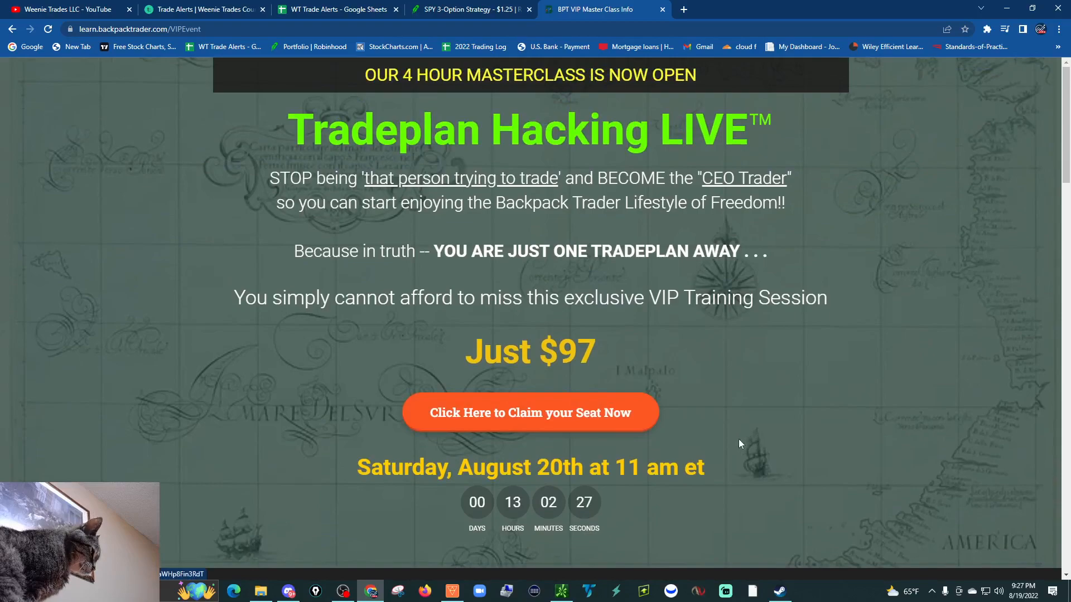